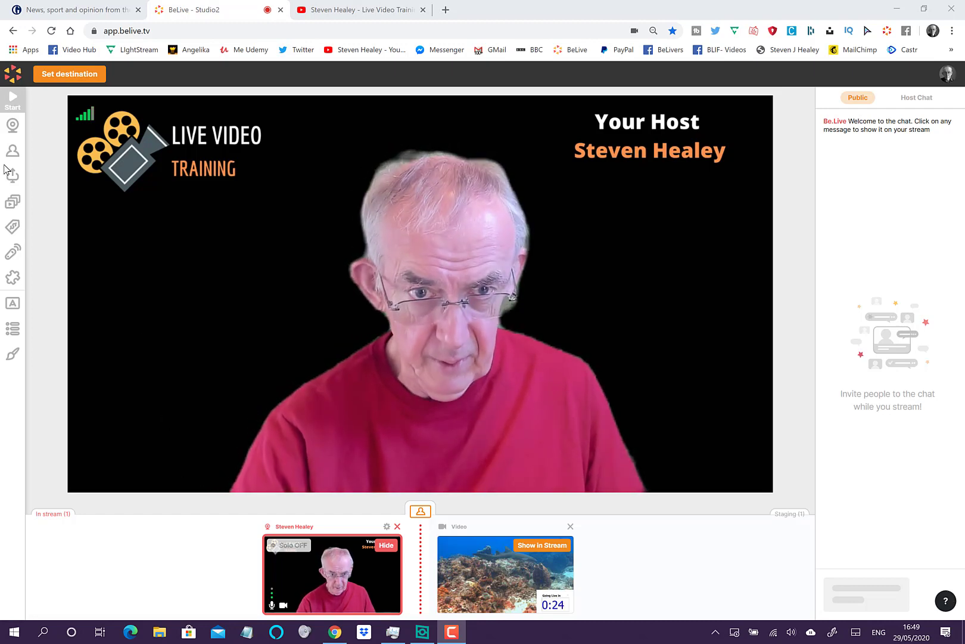
- Upload the Essen-Südviertel_Luft aerial photo from the computer into the studio
click(12, 200)
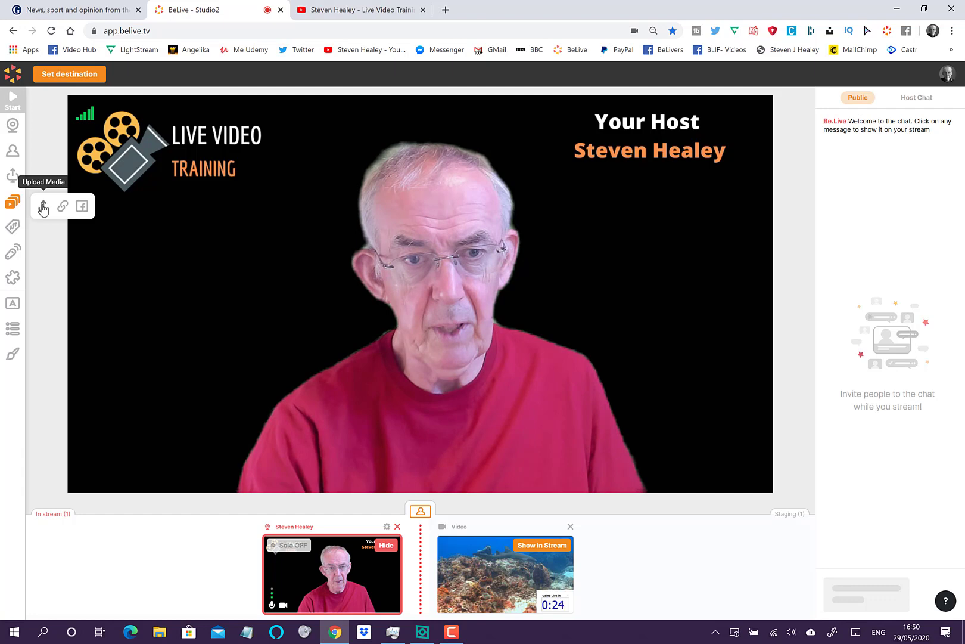
click(40, 206)
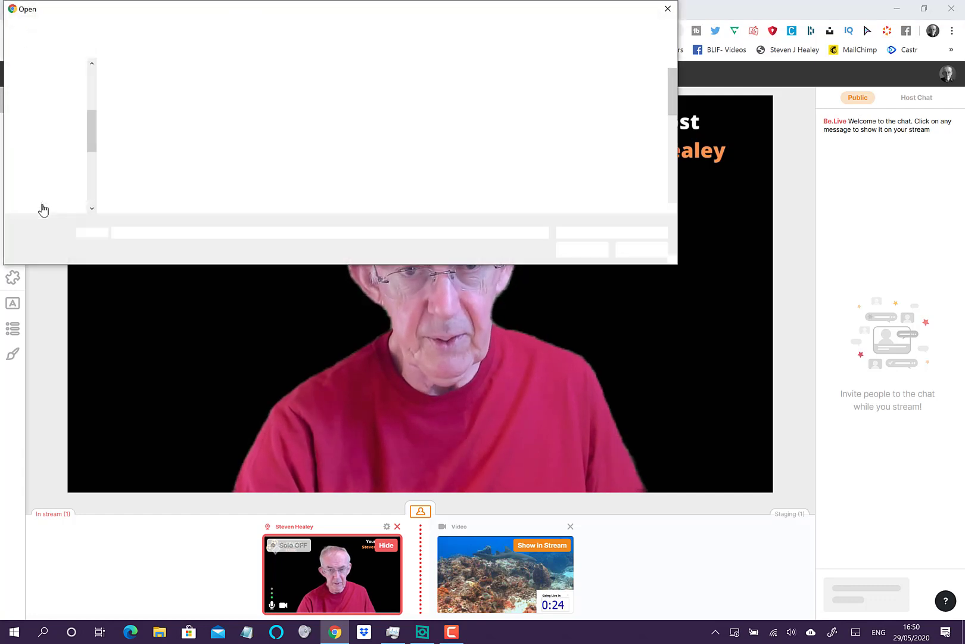
click(148, 121)
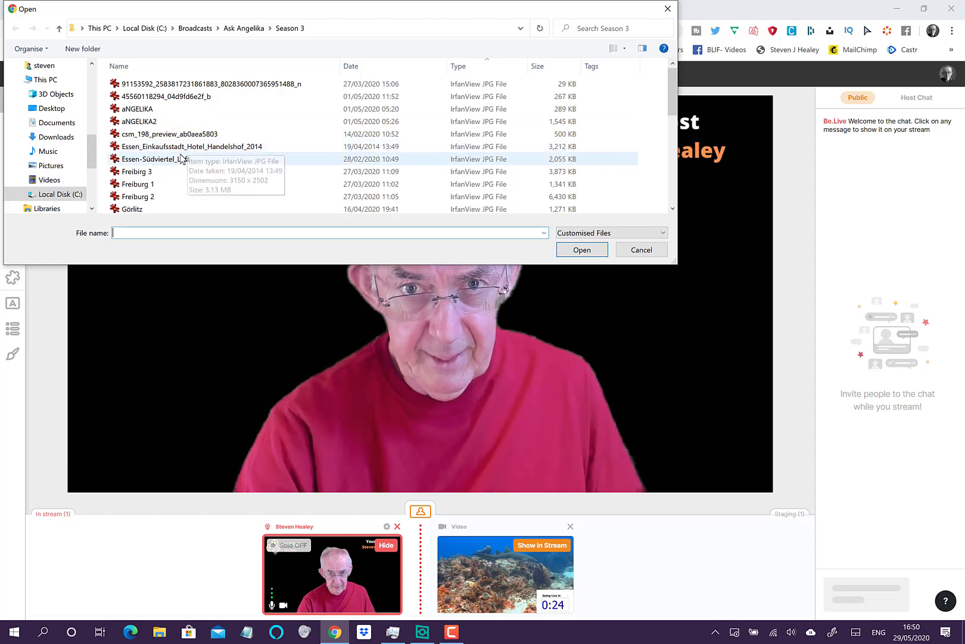
click(167, 159)
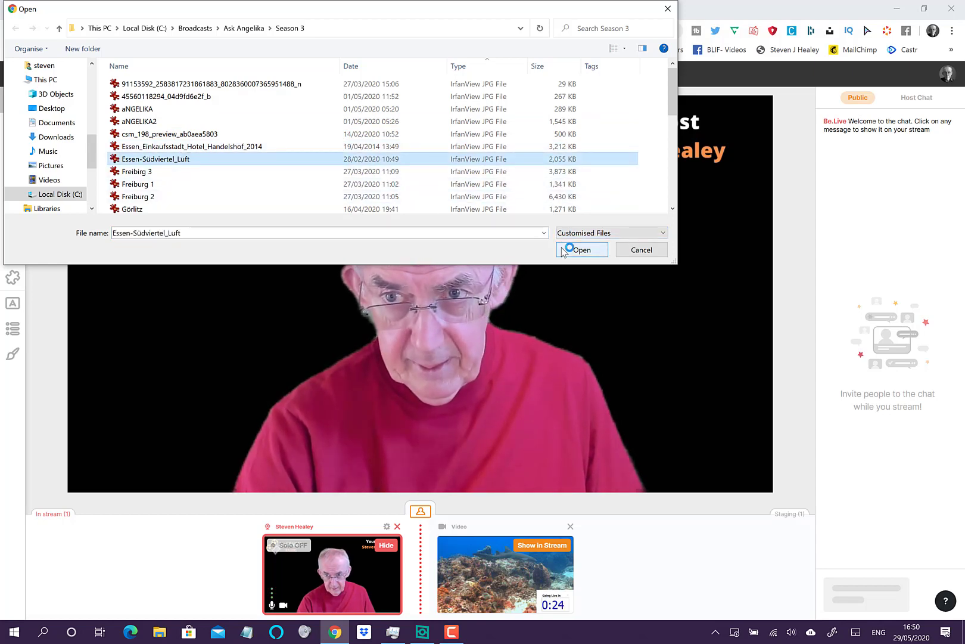
click(580, 249)
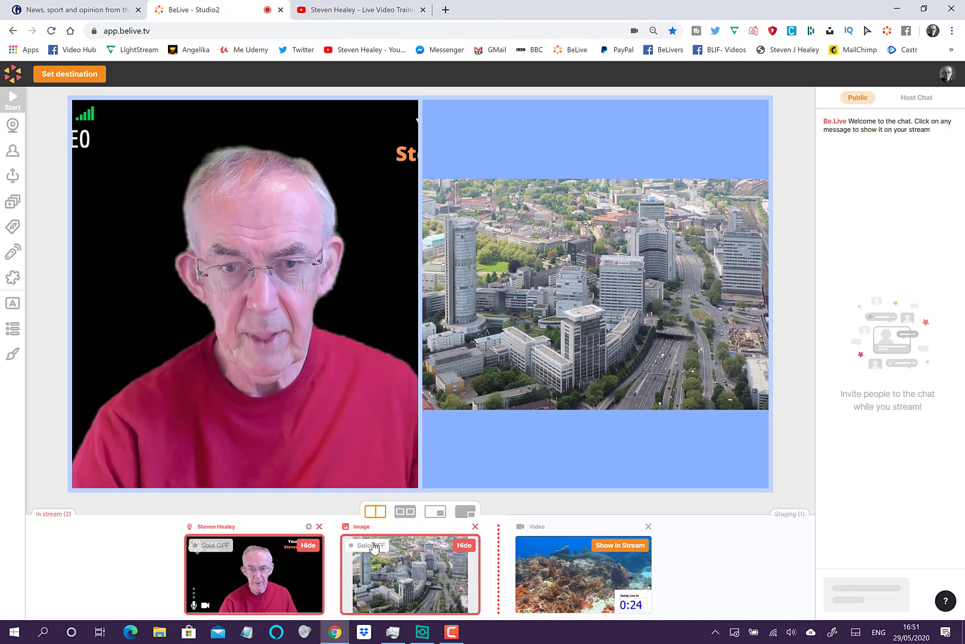
- Show the Essen photo solo in the stream, then hide it back to staging
click(365, 545)
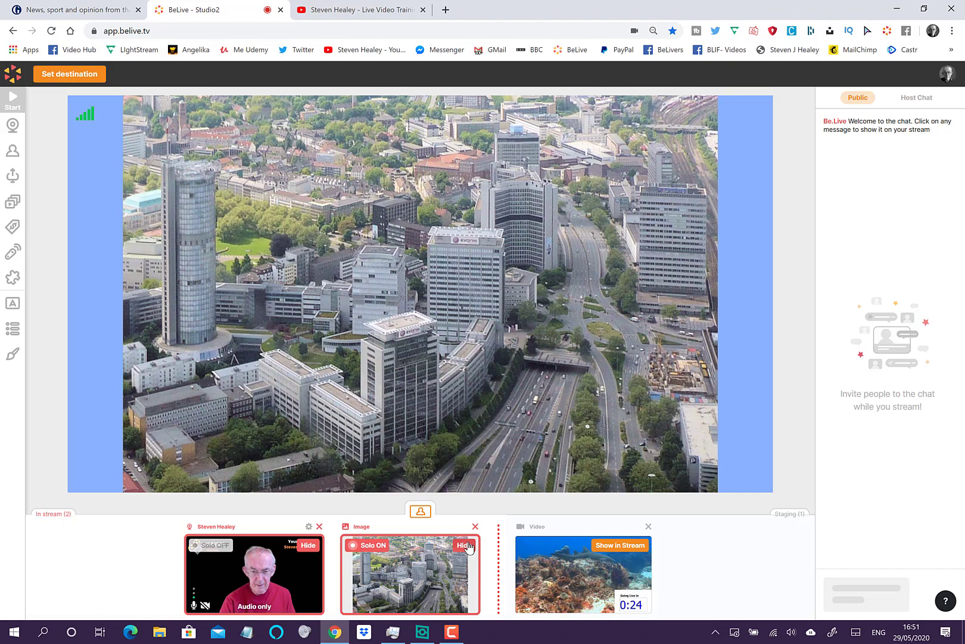
click(466, 546)
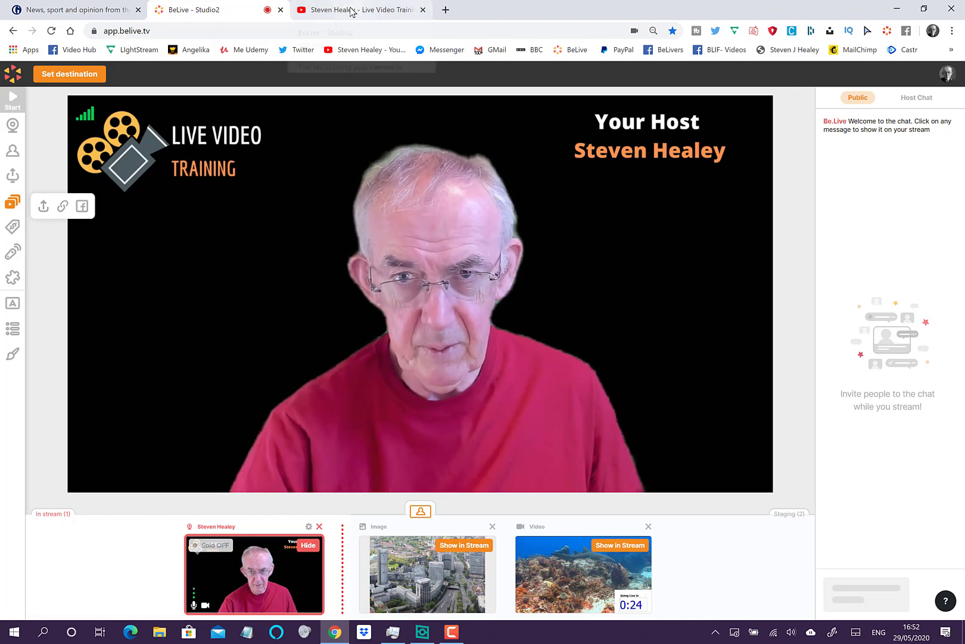
- Open the Shark 5.02 countdown video on YouTube and copy its address
click(361, 10)
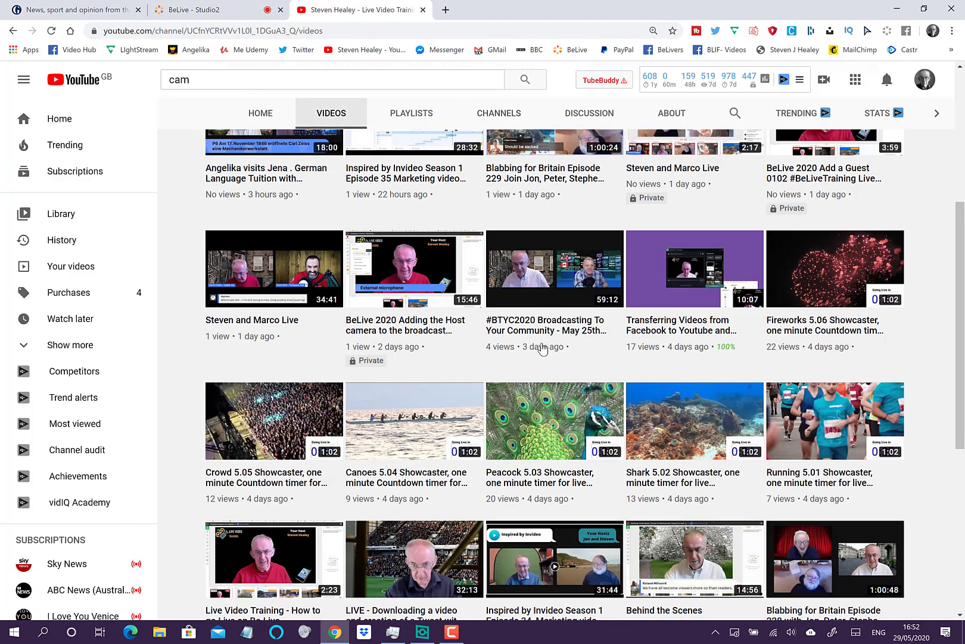
mouse_move(687, 423)
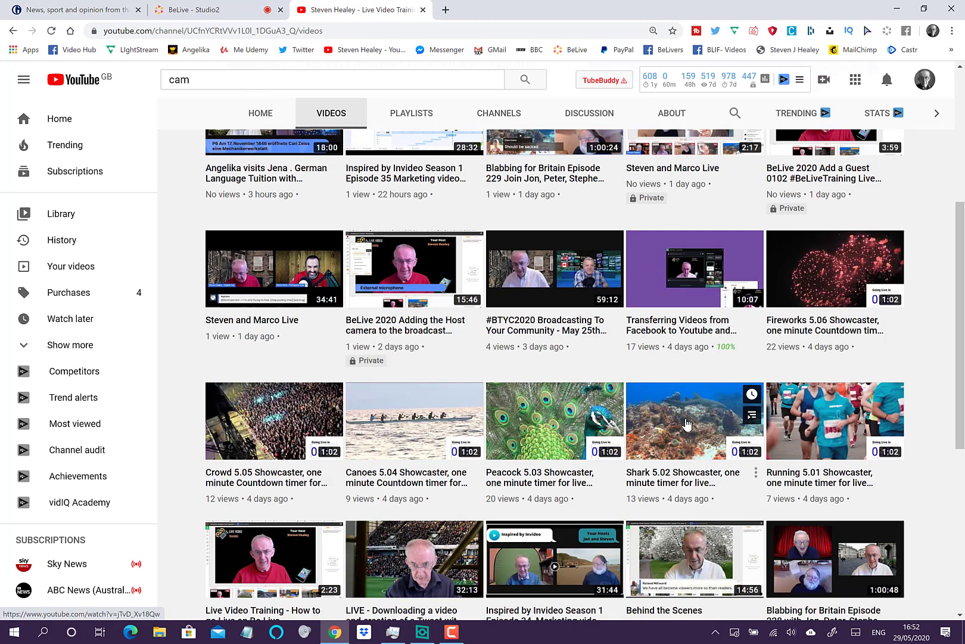
click(262, 557)
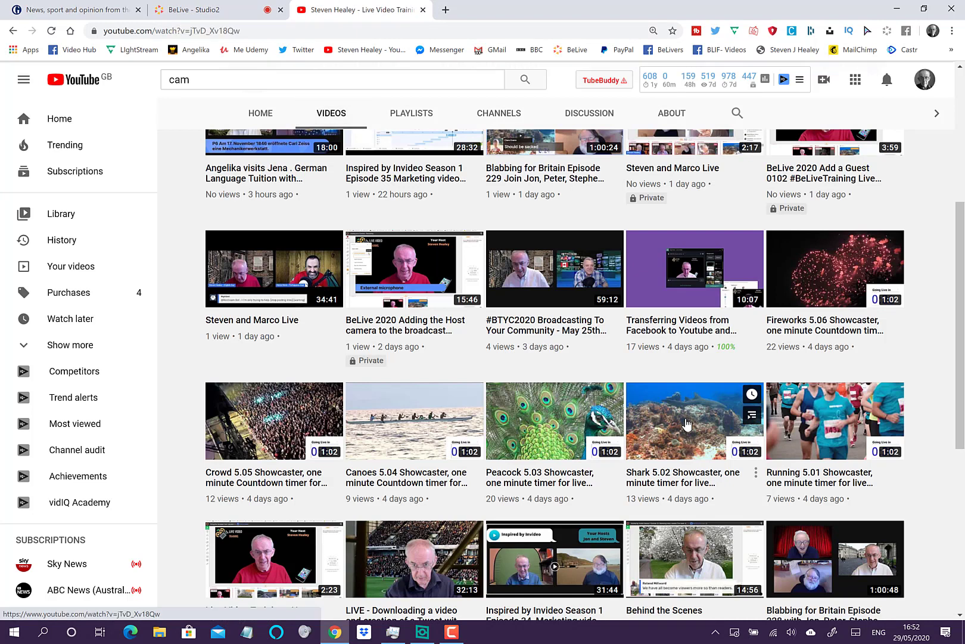
click(694, 421)
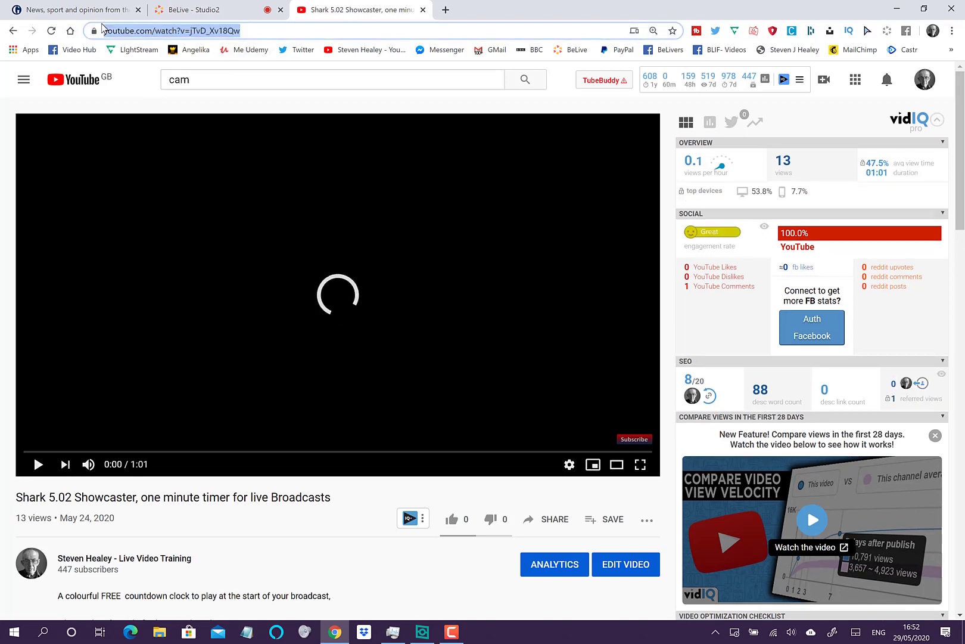
click(203, 10)
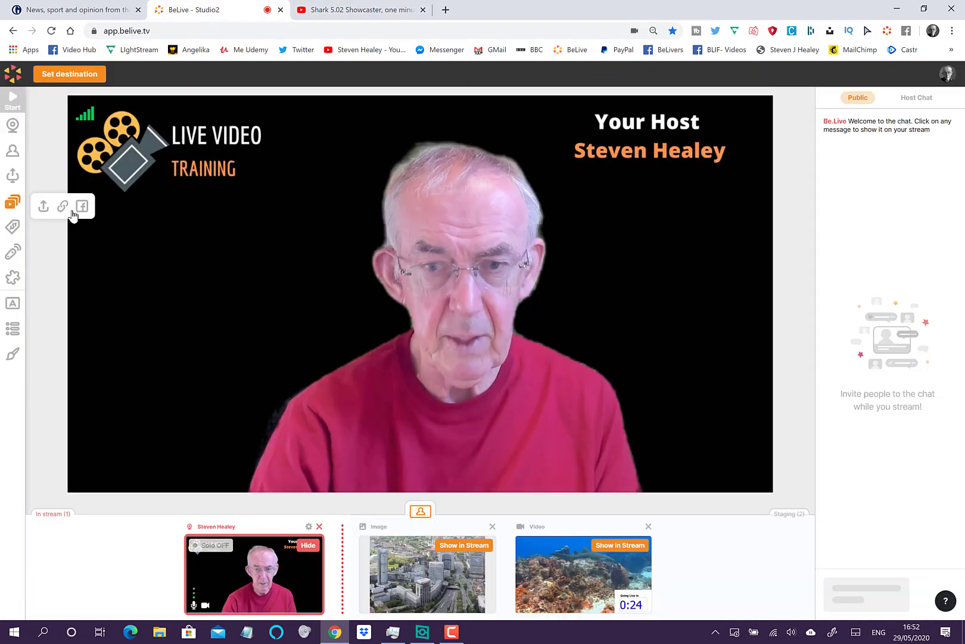
- Add youtube.com/watch?v=jTvD_Xv18Qw as linked media and push it to staging
click(62, 206)
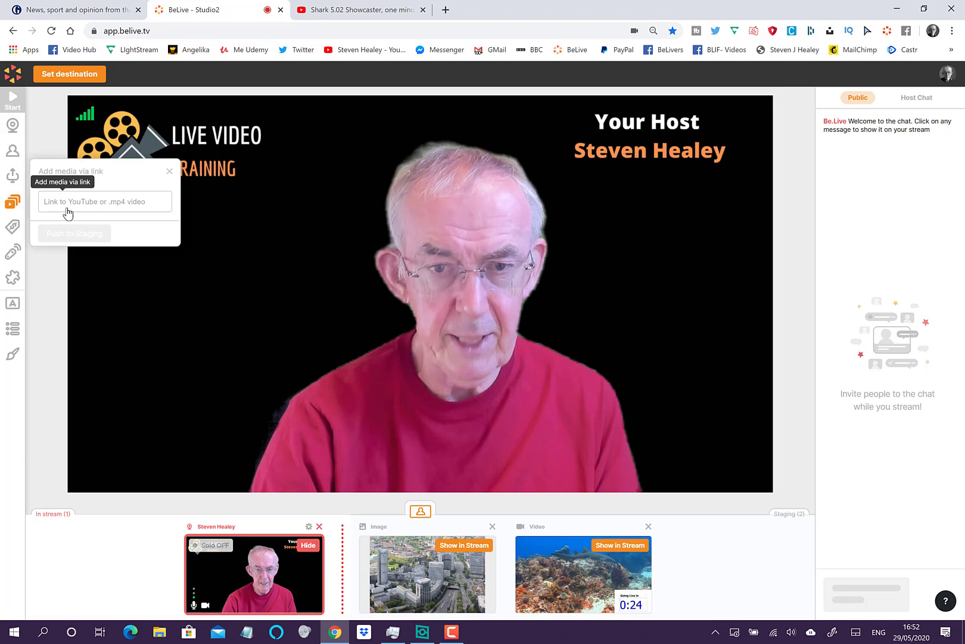
click(105, 201)
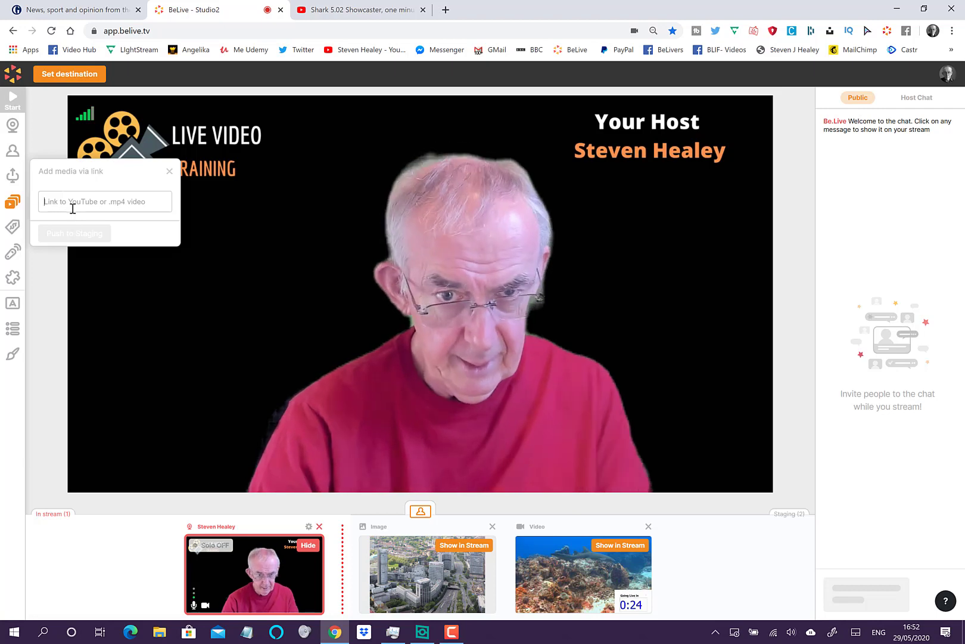
text(youtube.com/watch?v=jTvD_Xv18Qw)
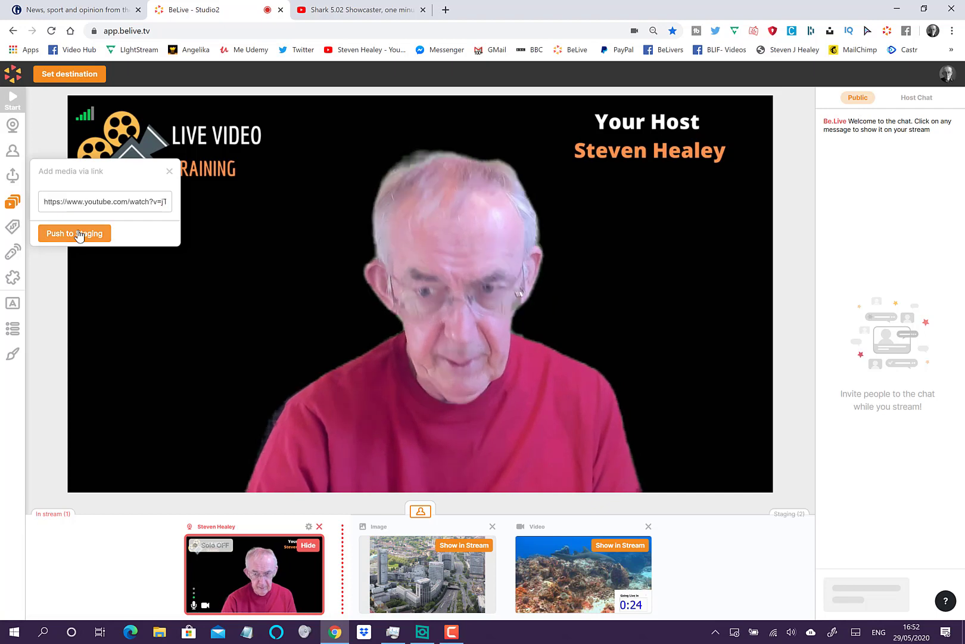
click(73, 234)
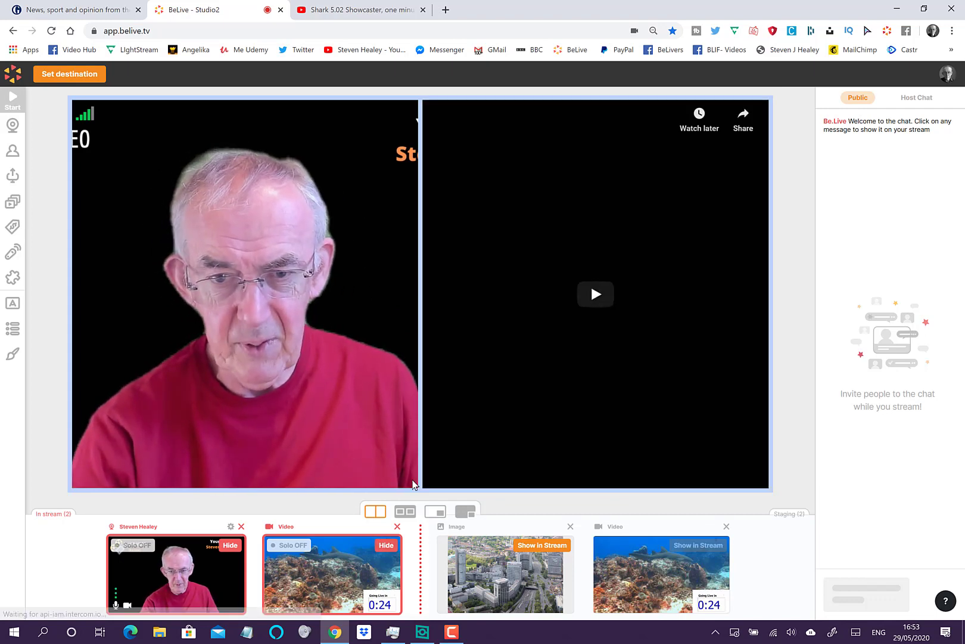
- Choose the framed side-by-side layout and turn Solo on for the countdown video
click(405, 511)
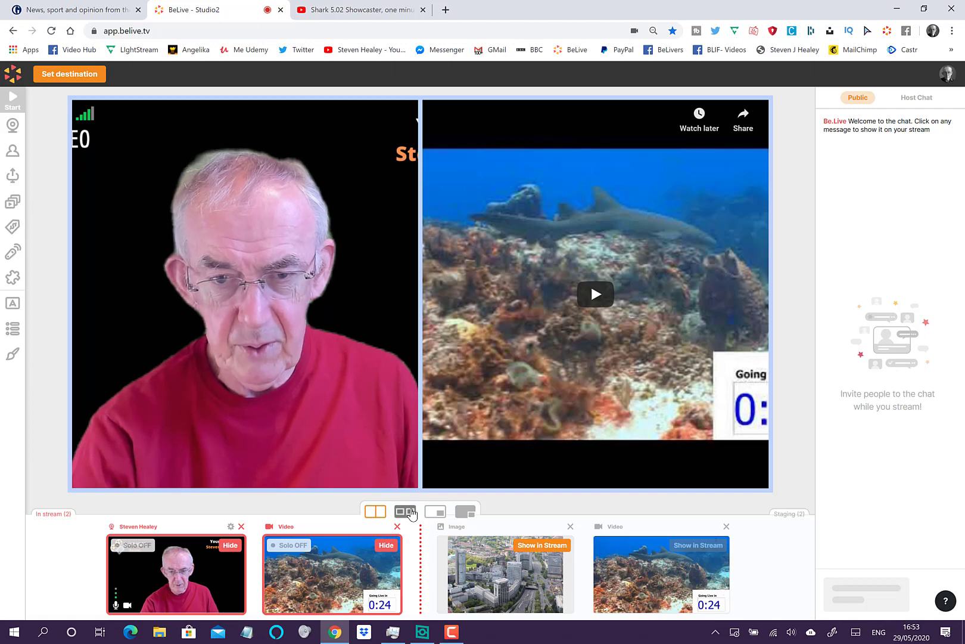
click(404, 512)
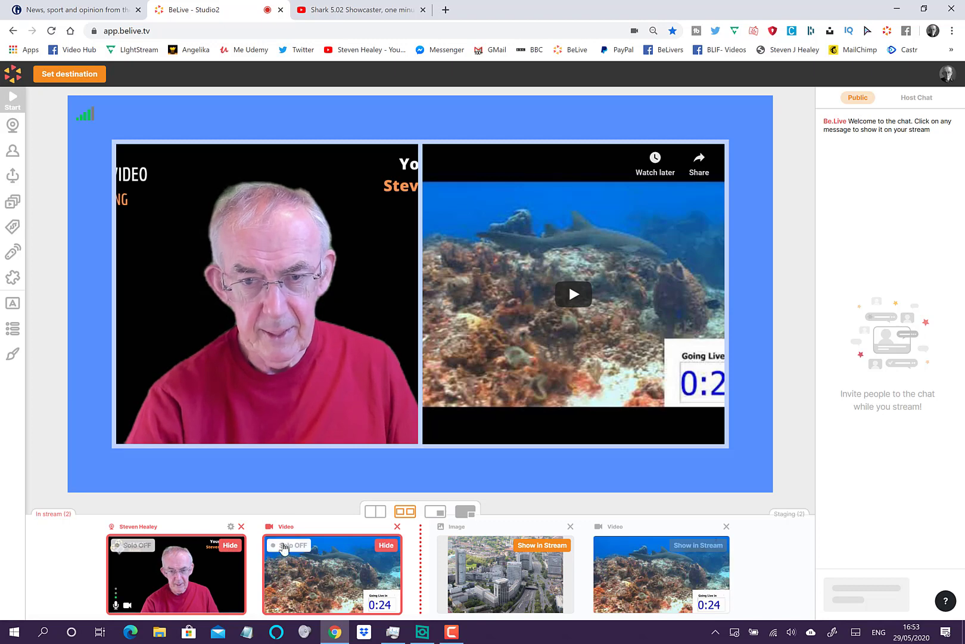
click(284, 545)
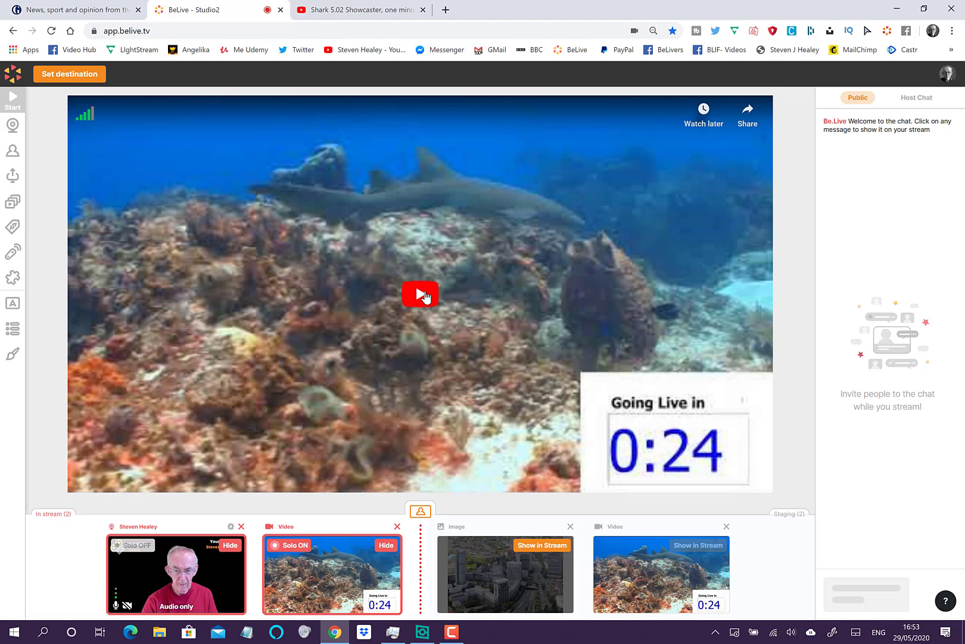
- Play the countdown video and pause it
click(421, 294)
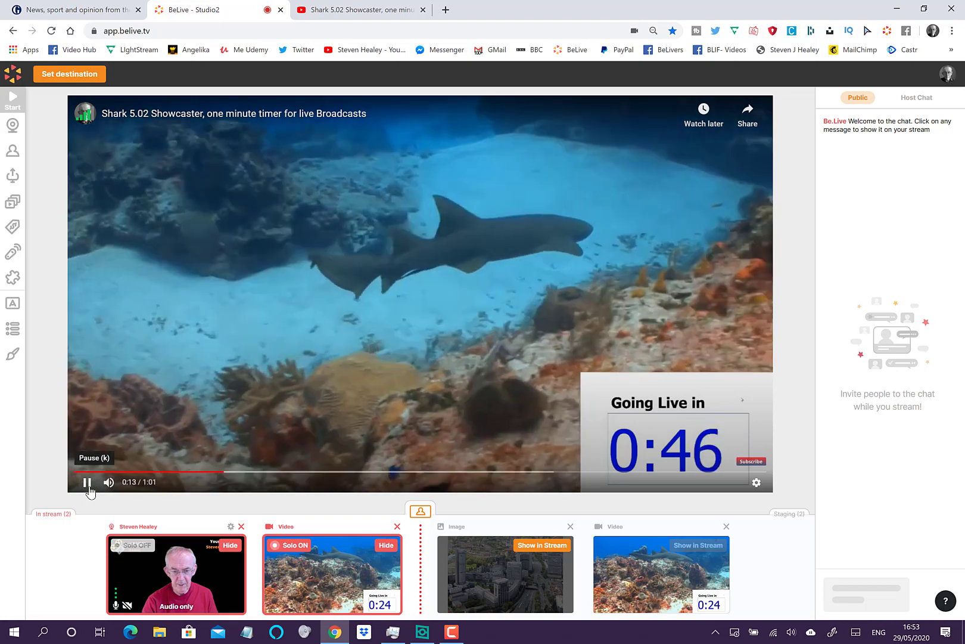
click(86, 482)
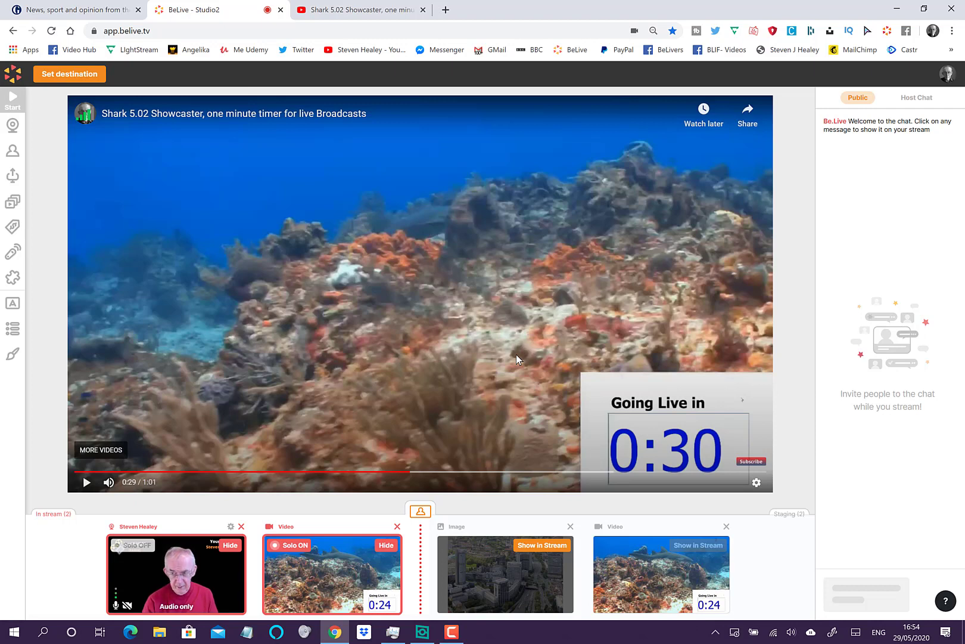
mouse_move(704, 115)
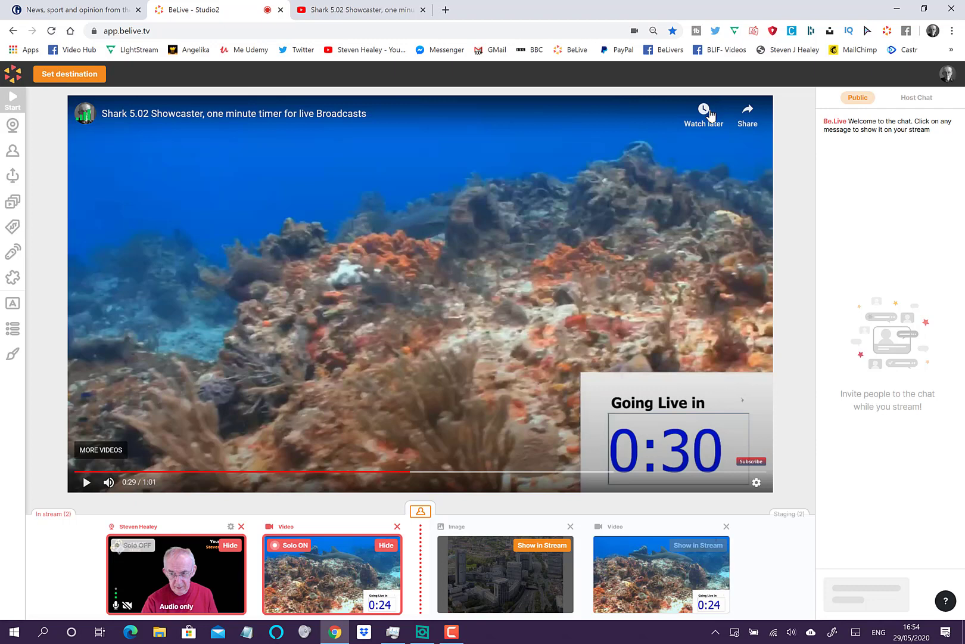
mouse_move(703, 110)
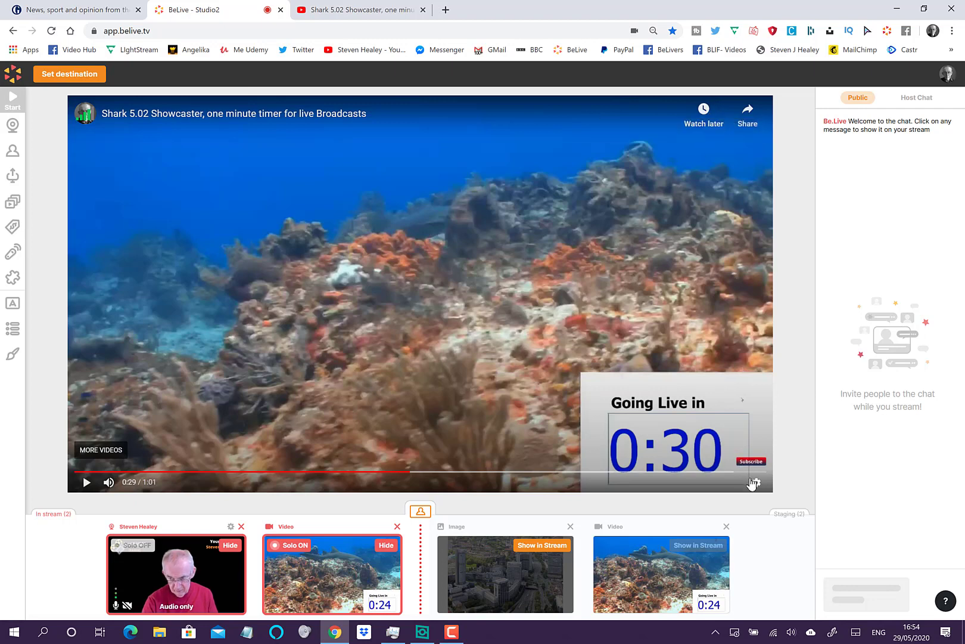
click(756, 482)
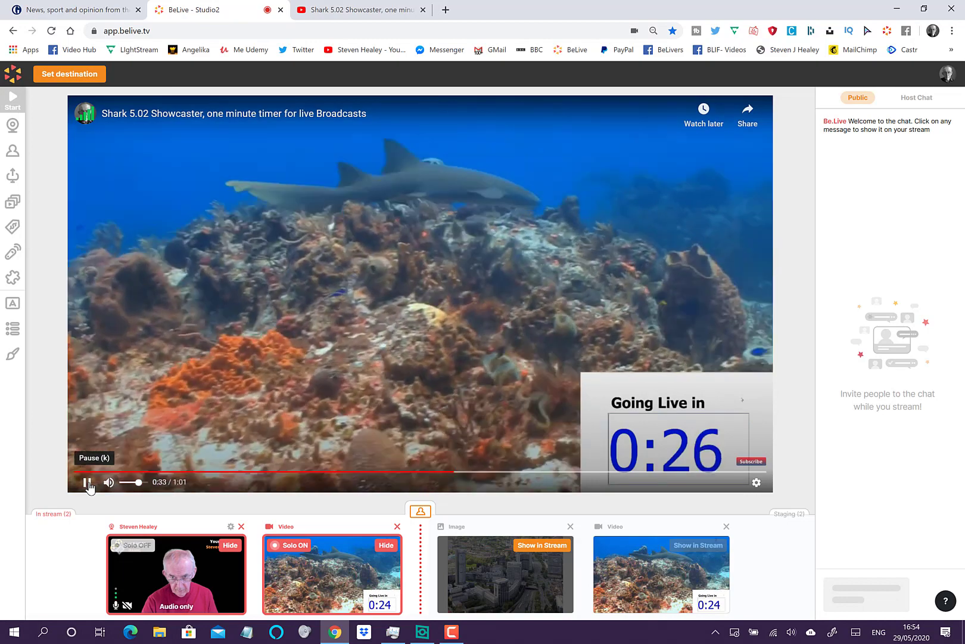
click(85, 482)
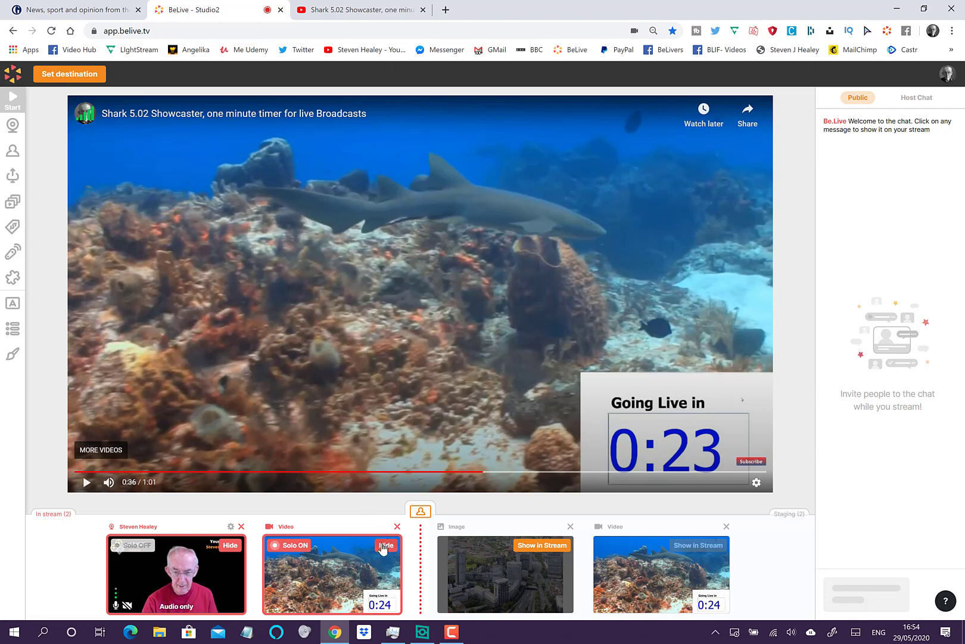
- Hide the countdown video from the stream and delete its duplicate card
click(386, 546)
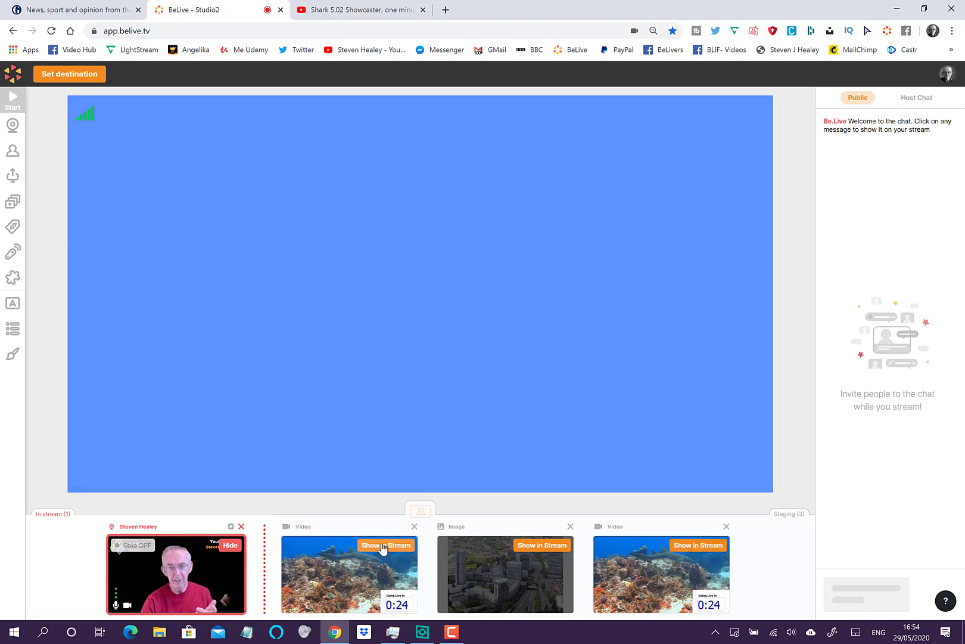
click(387, 545)
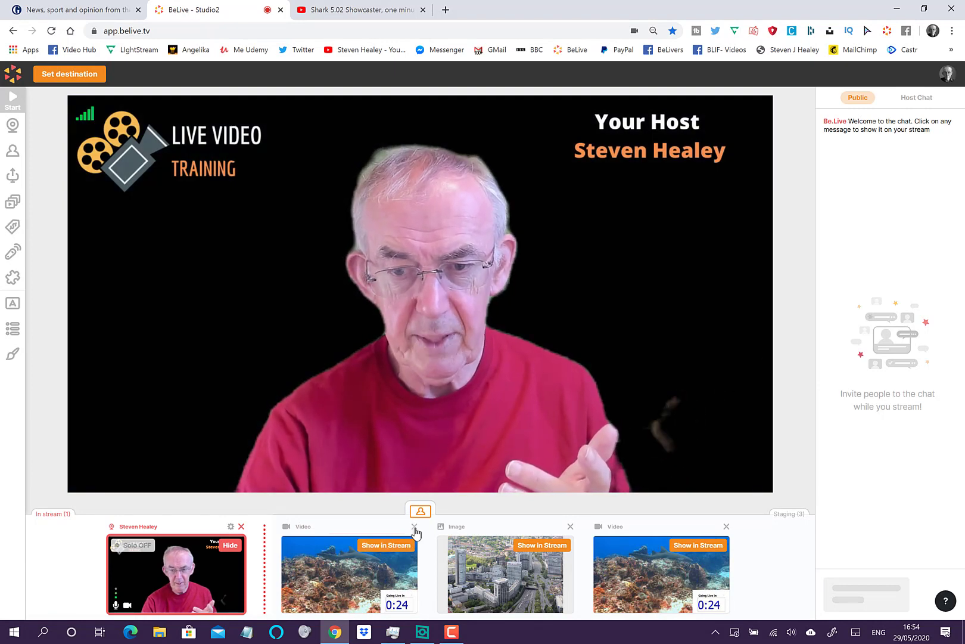
click(413, 531)
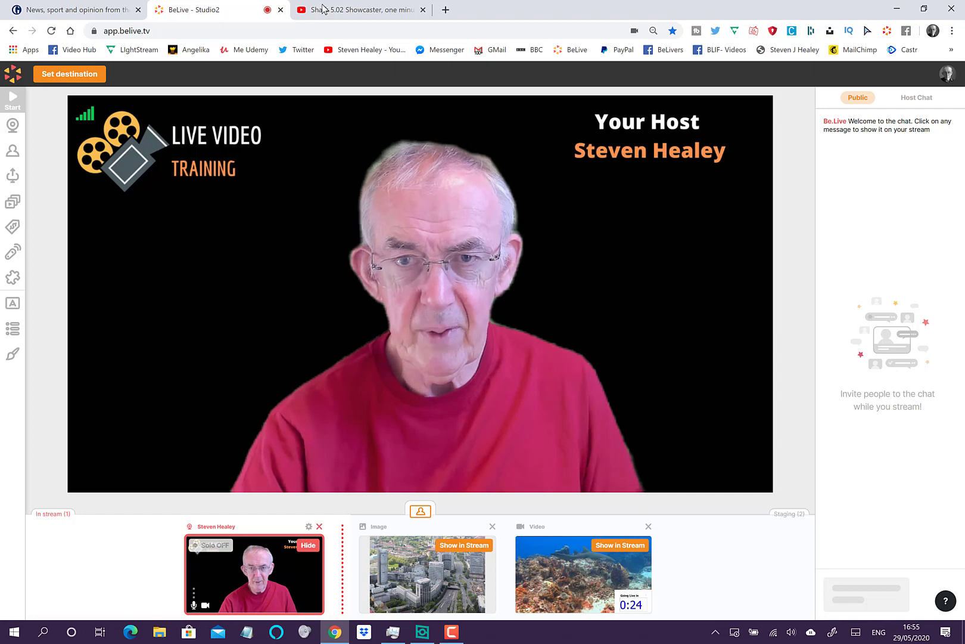
click(360, 10)
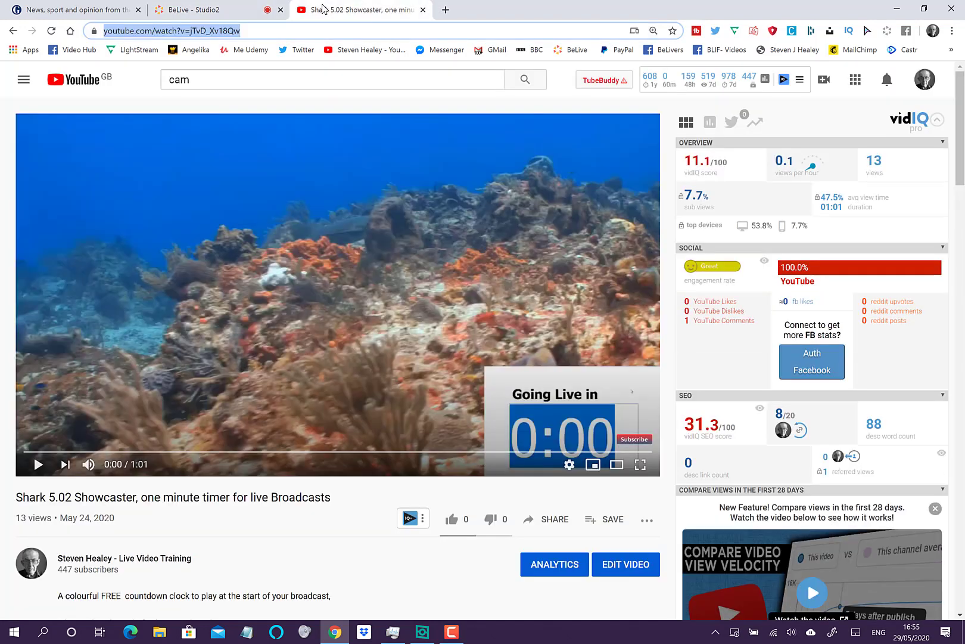
mouse_move(194, 10)
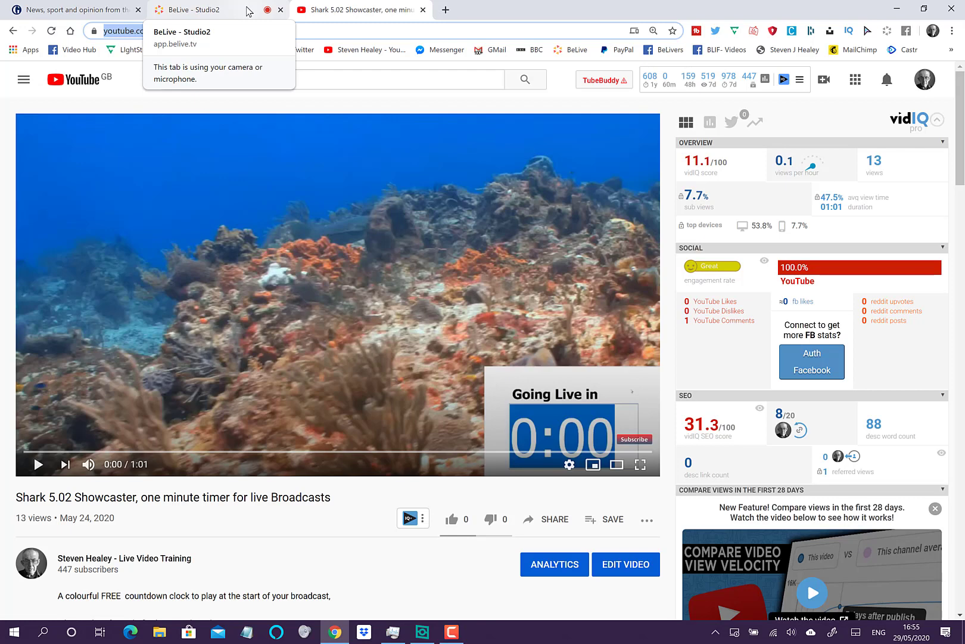
click(190, 10)
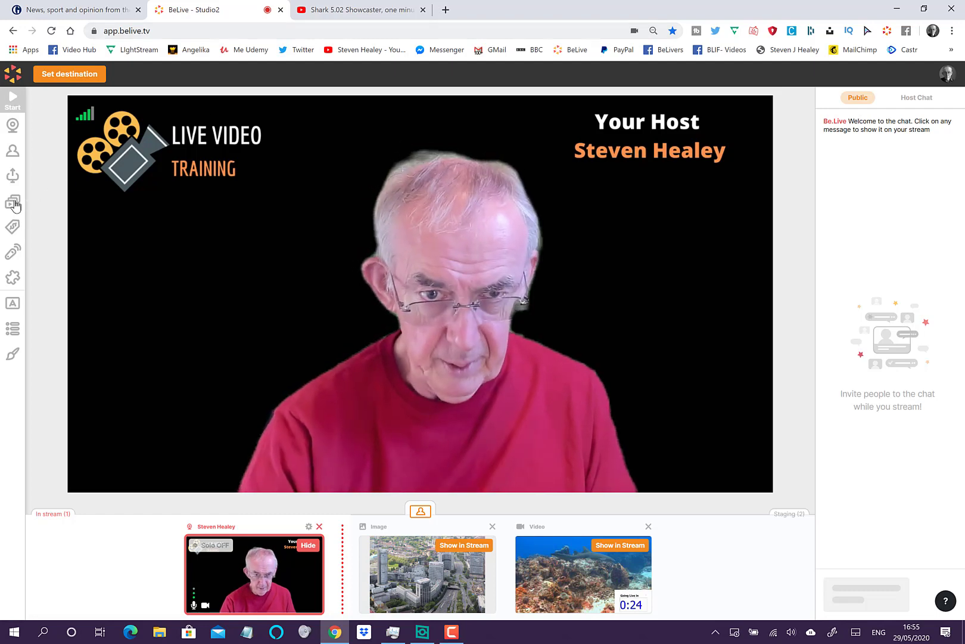
click(12, 202)
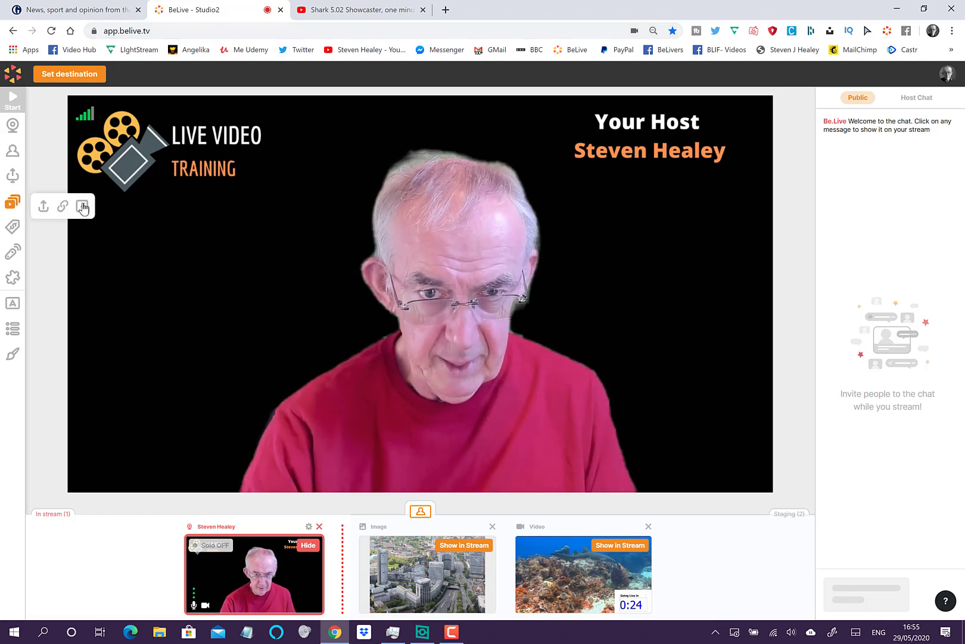
mouse_move(83, 206)
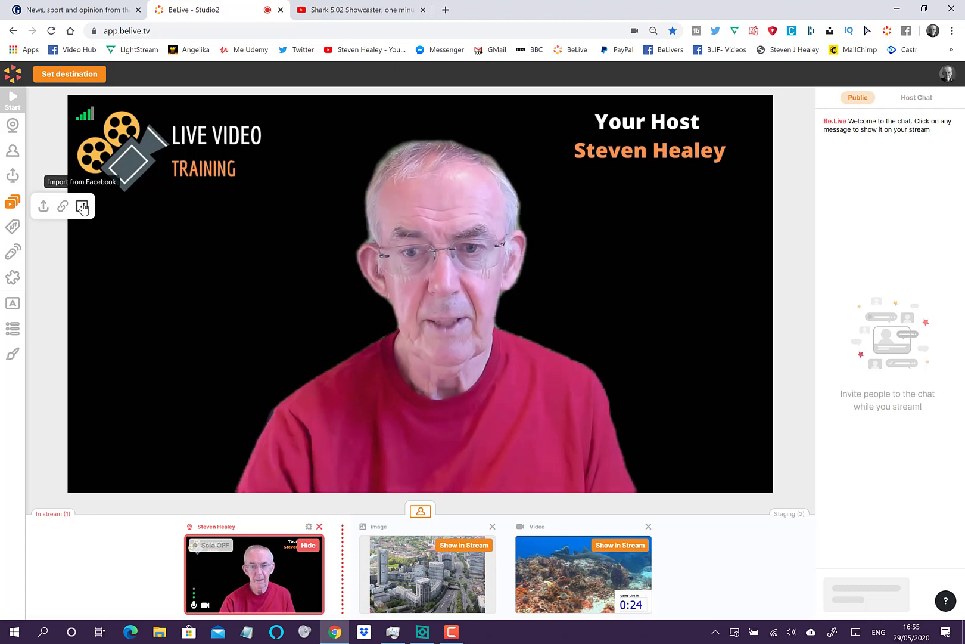
- Import the blossom tree image from Facebook Cover Photos and add it to the stream
click(82, 207)
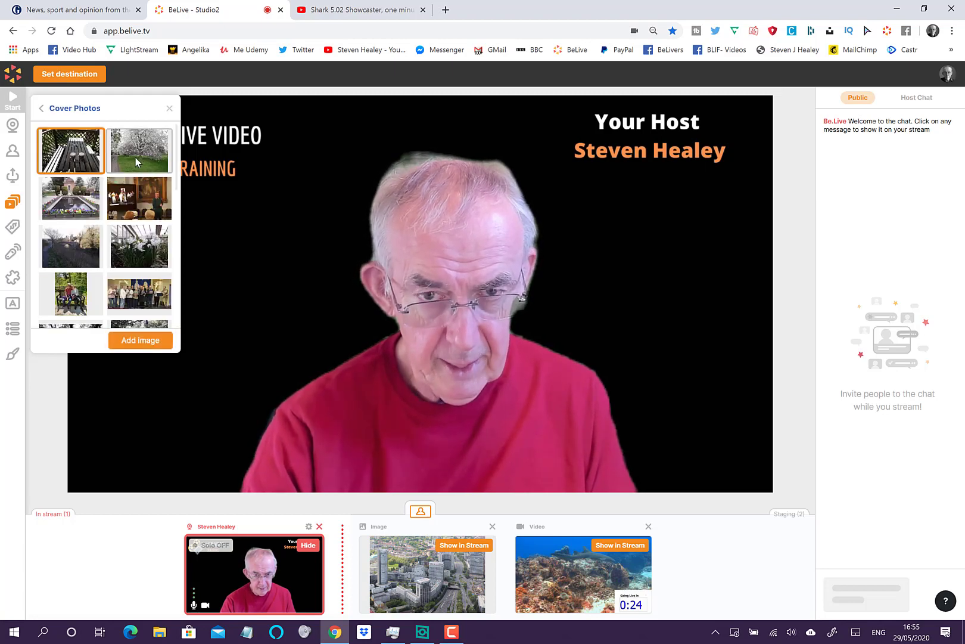
click(139, 150)
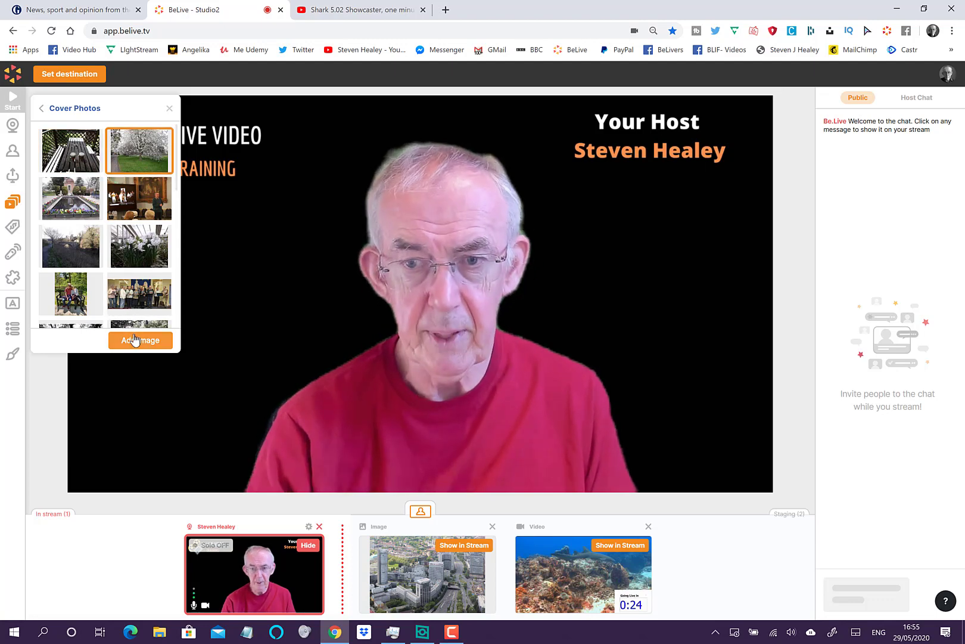
click(140, 340)
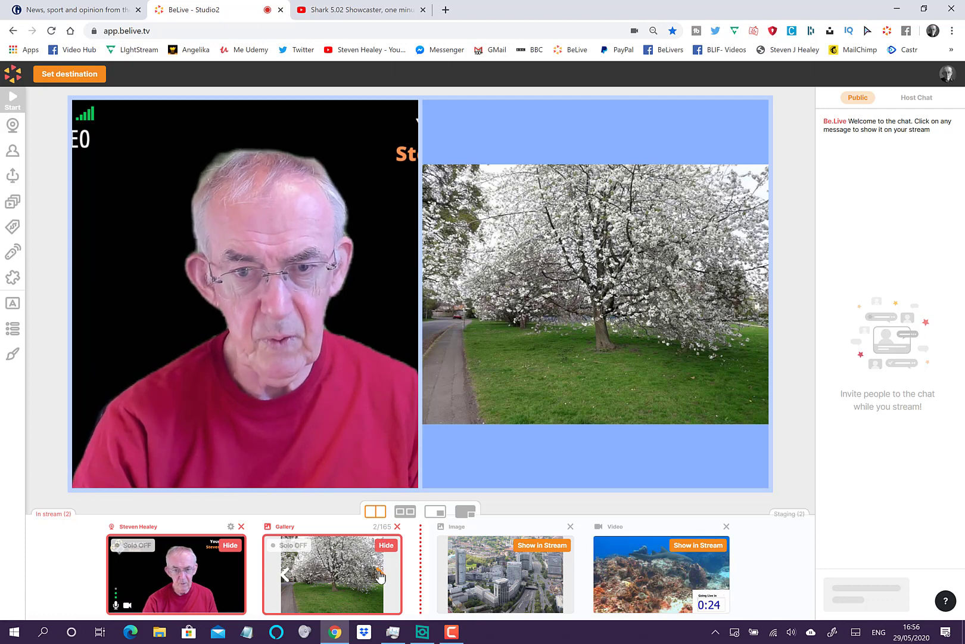
- Advance the gallery to the garden pond photo and use the full-frame picture-in-picture layout
click(380, 574)
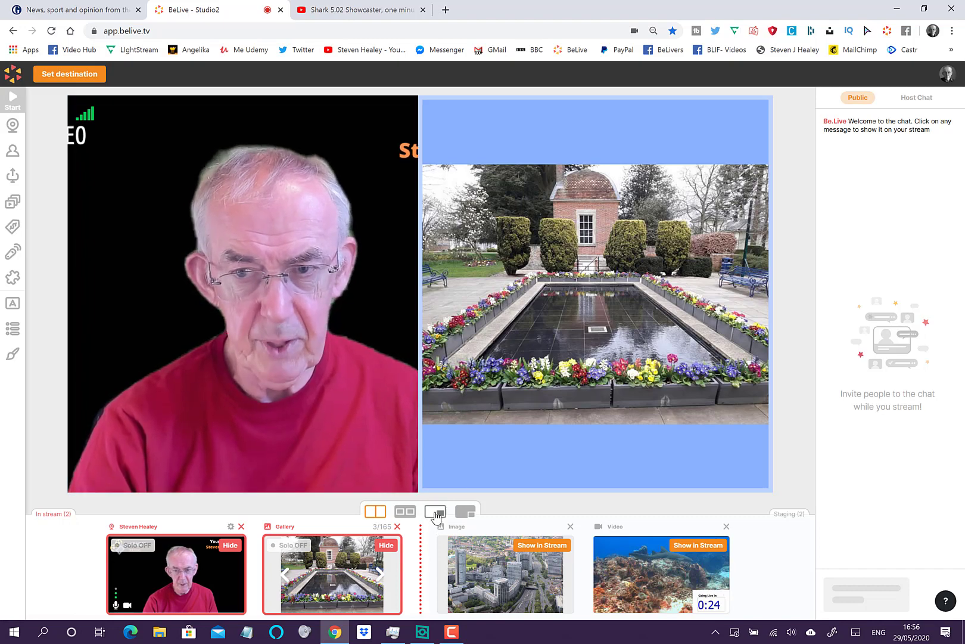
click(437, 512)
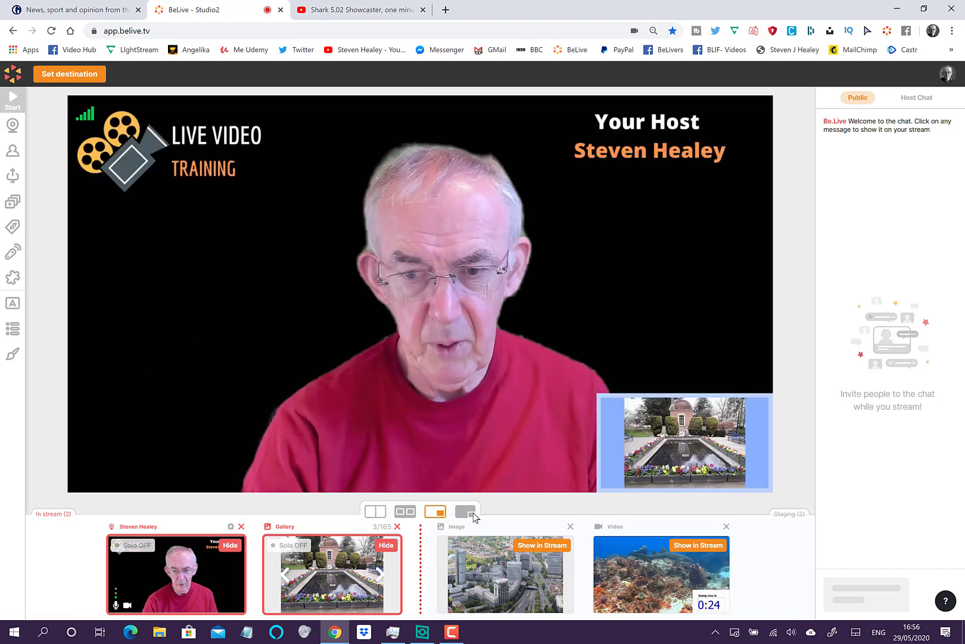
click(466, 511)
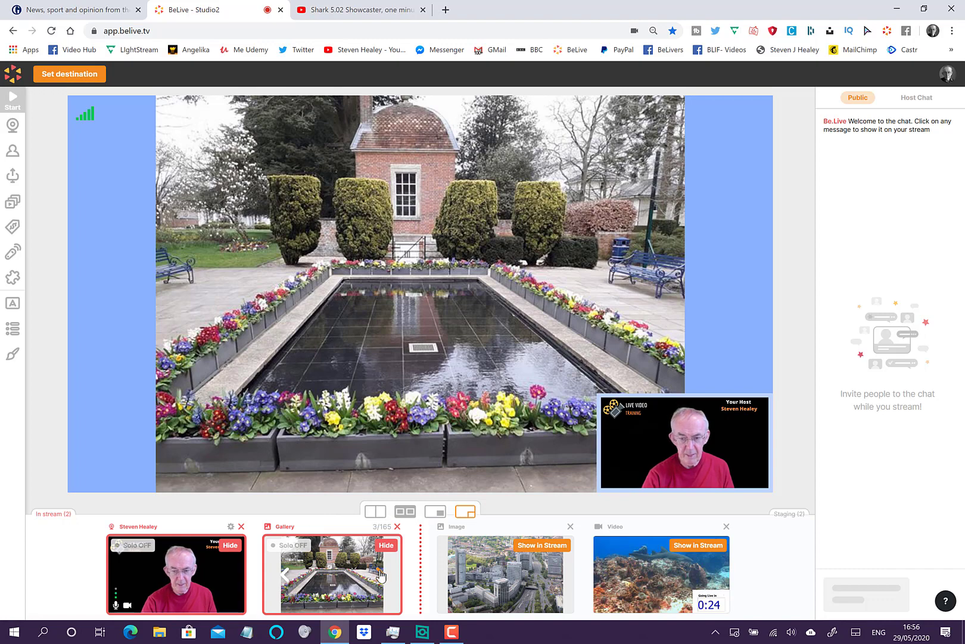
click(377, 569)
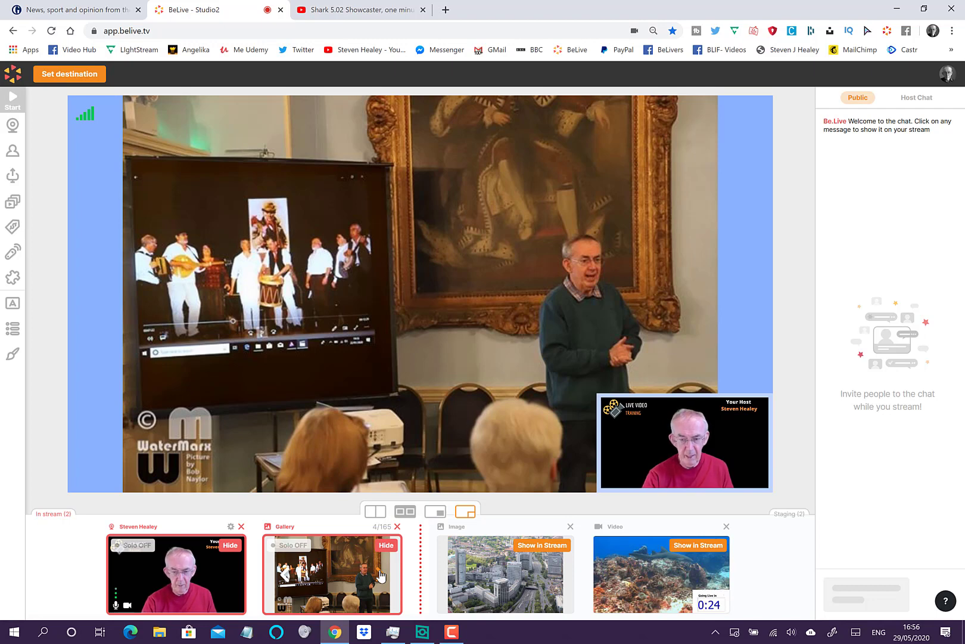
click(379, 572)
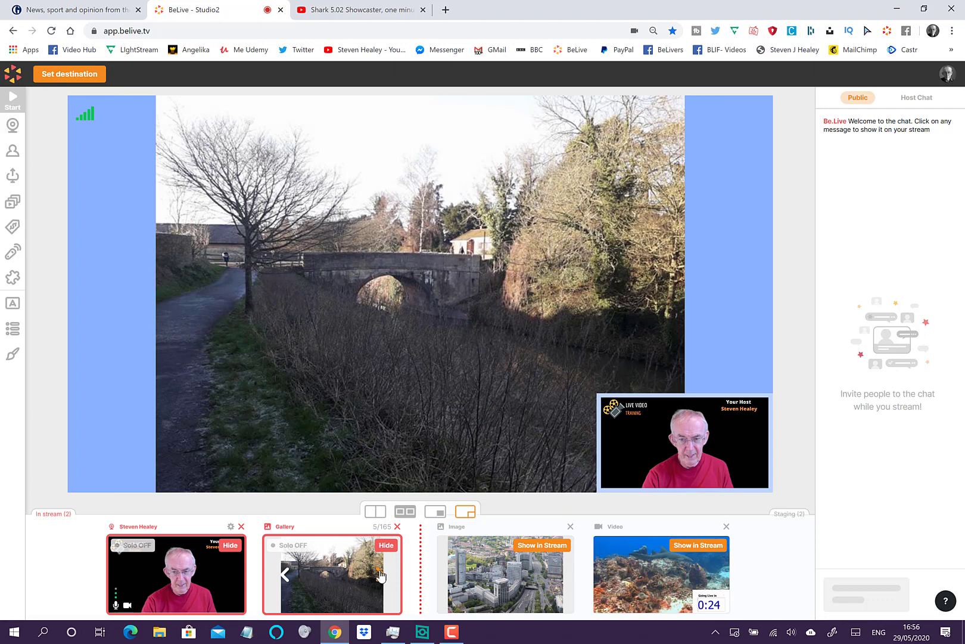
click(379, 575)
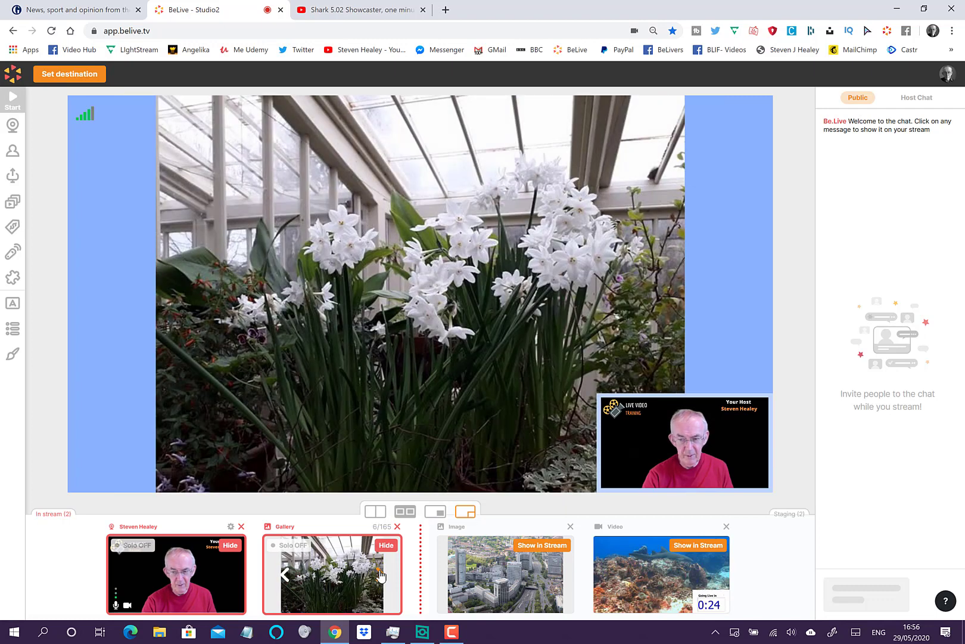
click(380, 575)
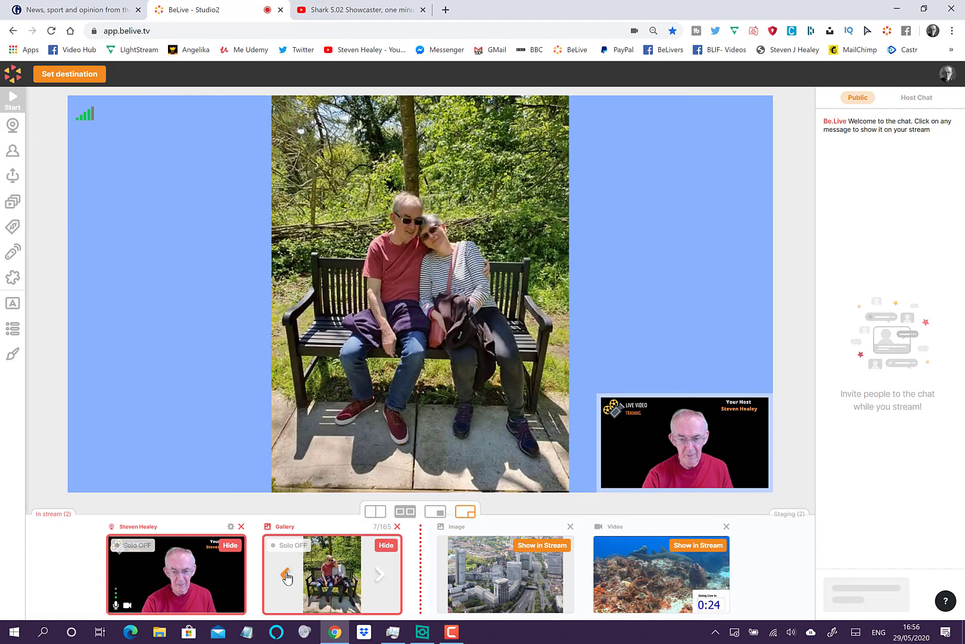
click(286, 573)
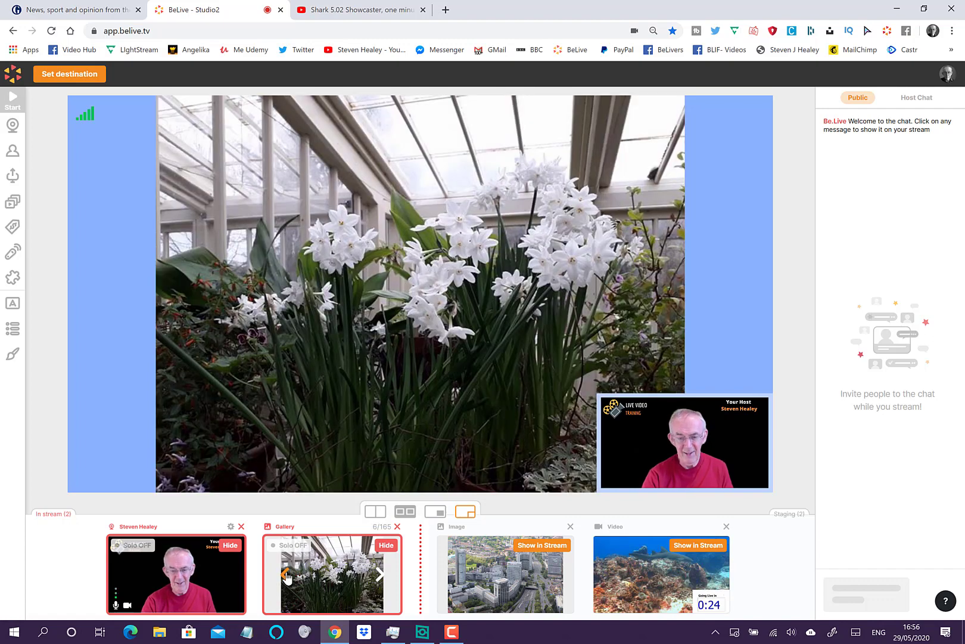
click(286, 575)
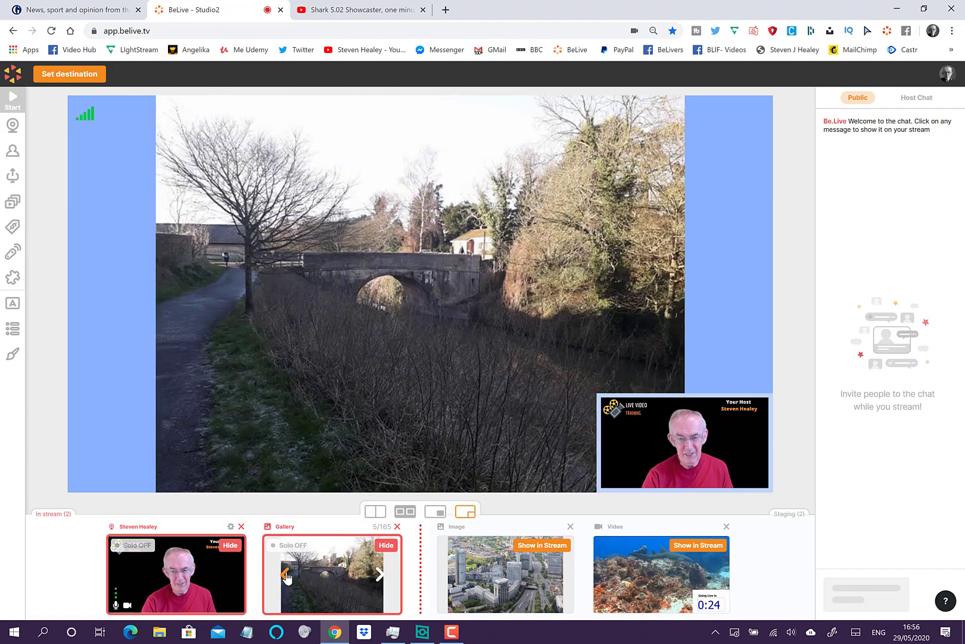
click(283, 574)
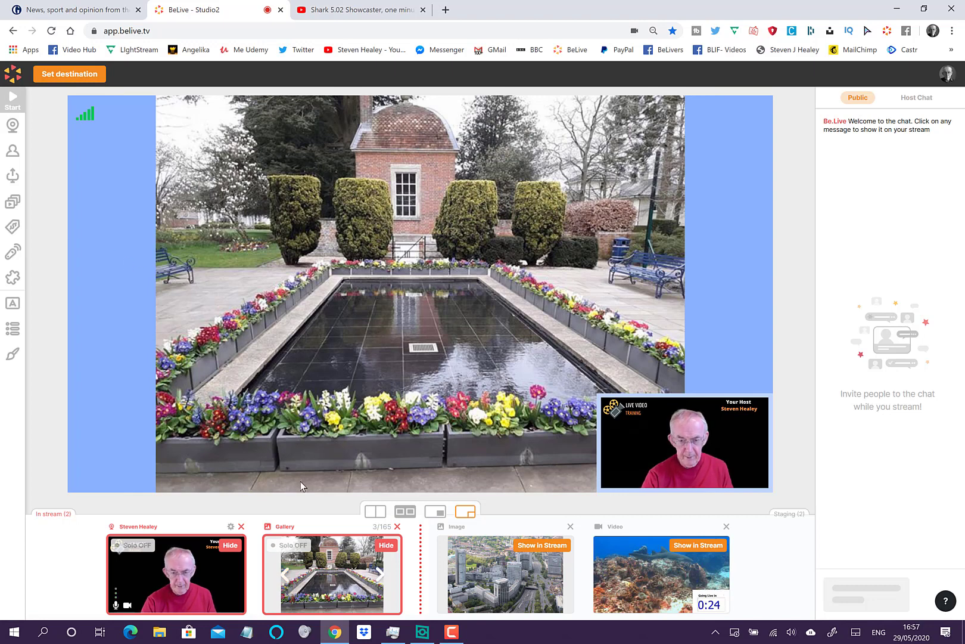
- Hide the photo gallery card from the stream
click(387, 545)
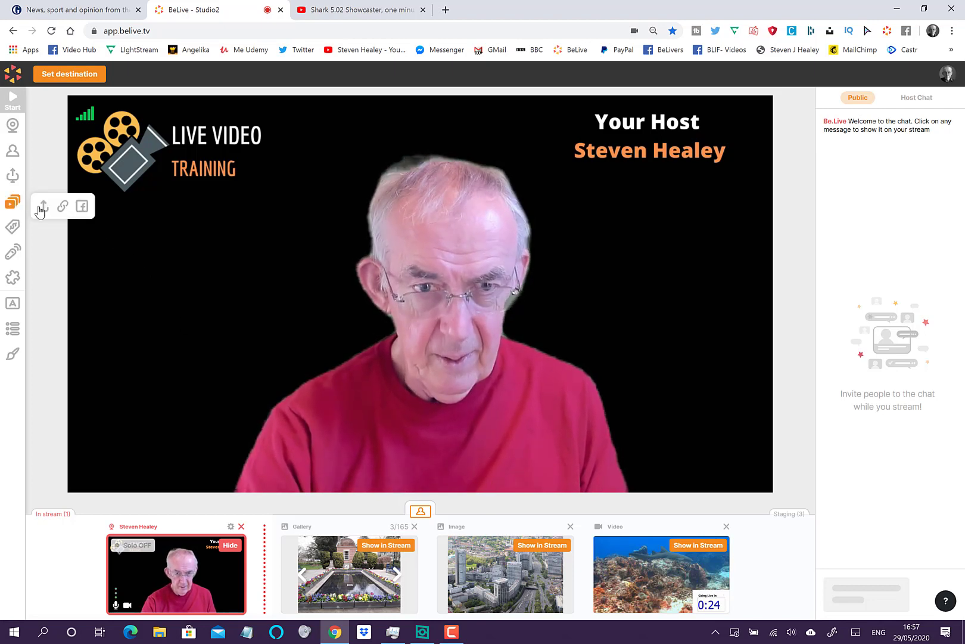
mouse_move(41, 207)
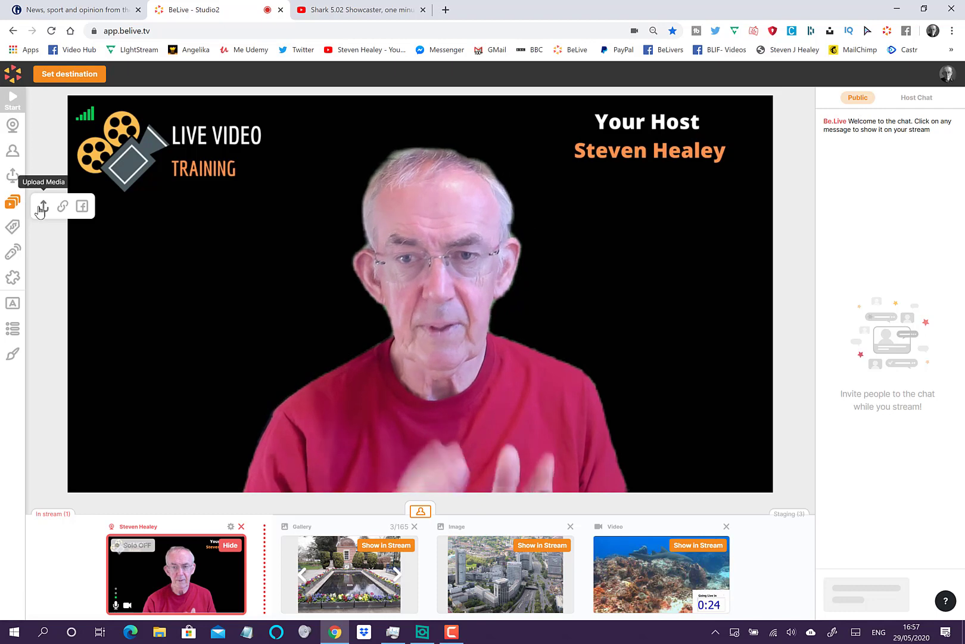